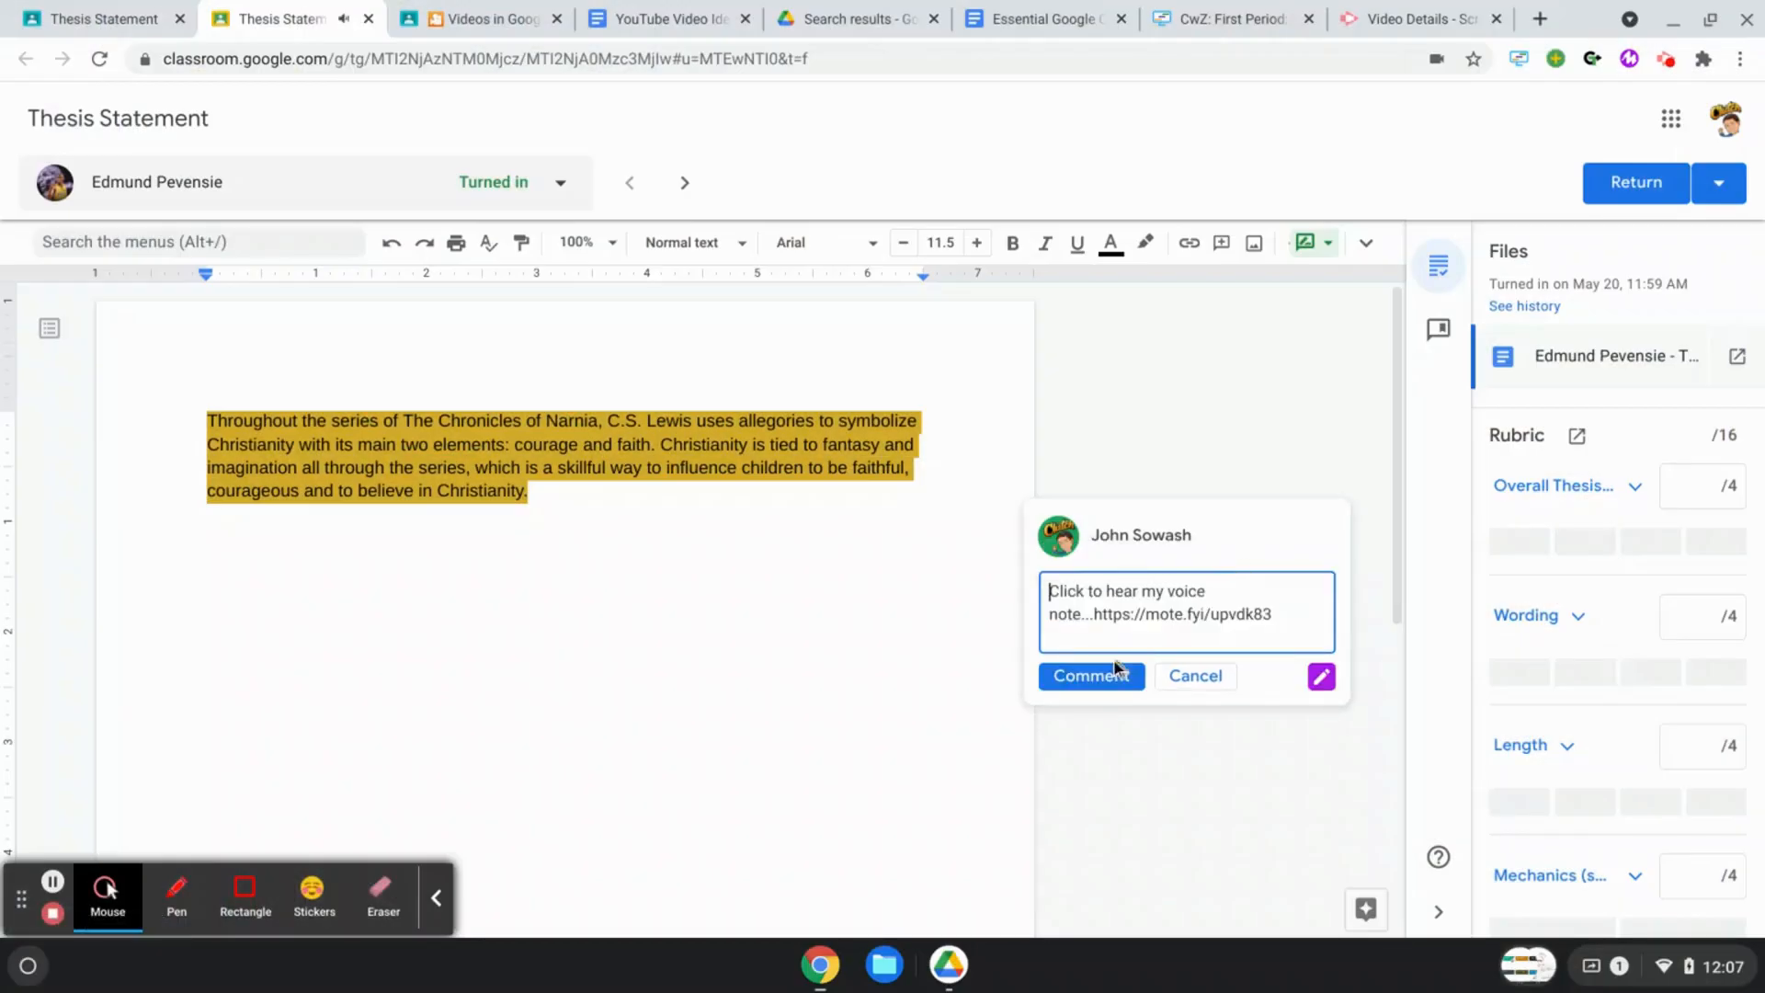
# Step: Save the Mote voice-note comment on the highlighted thesis paragraph
pyautogui.click(1088, 675)
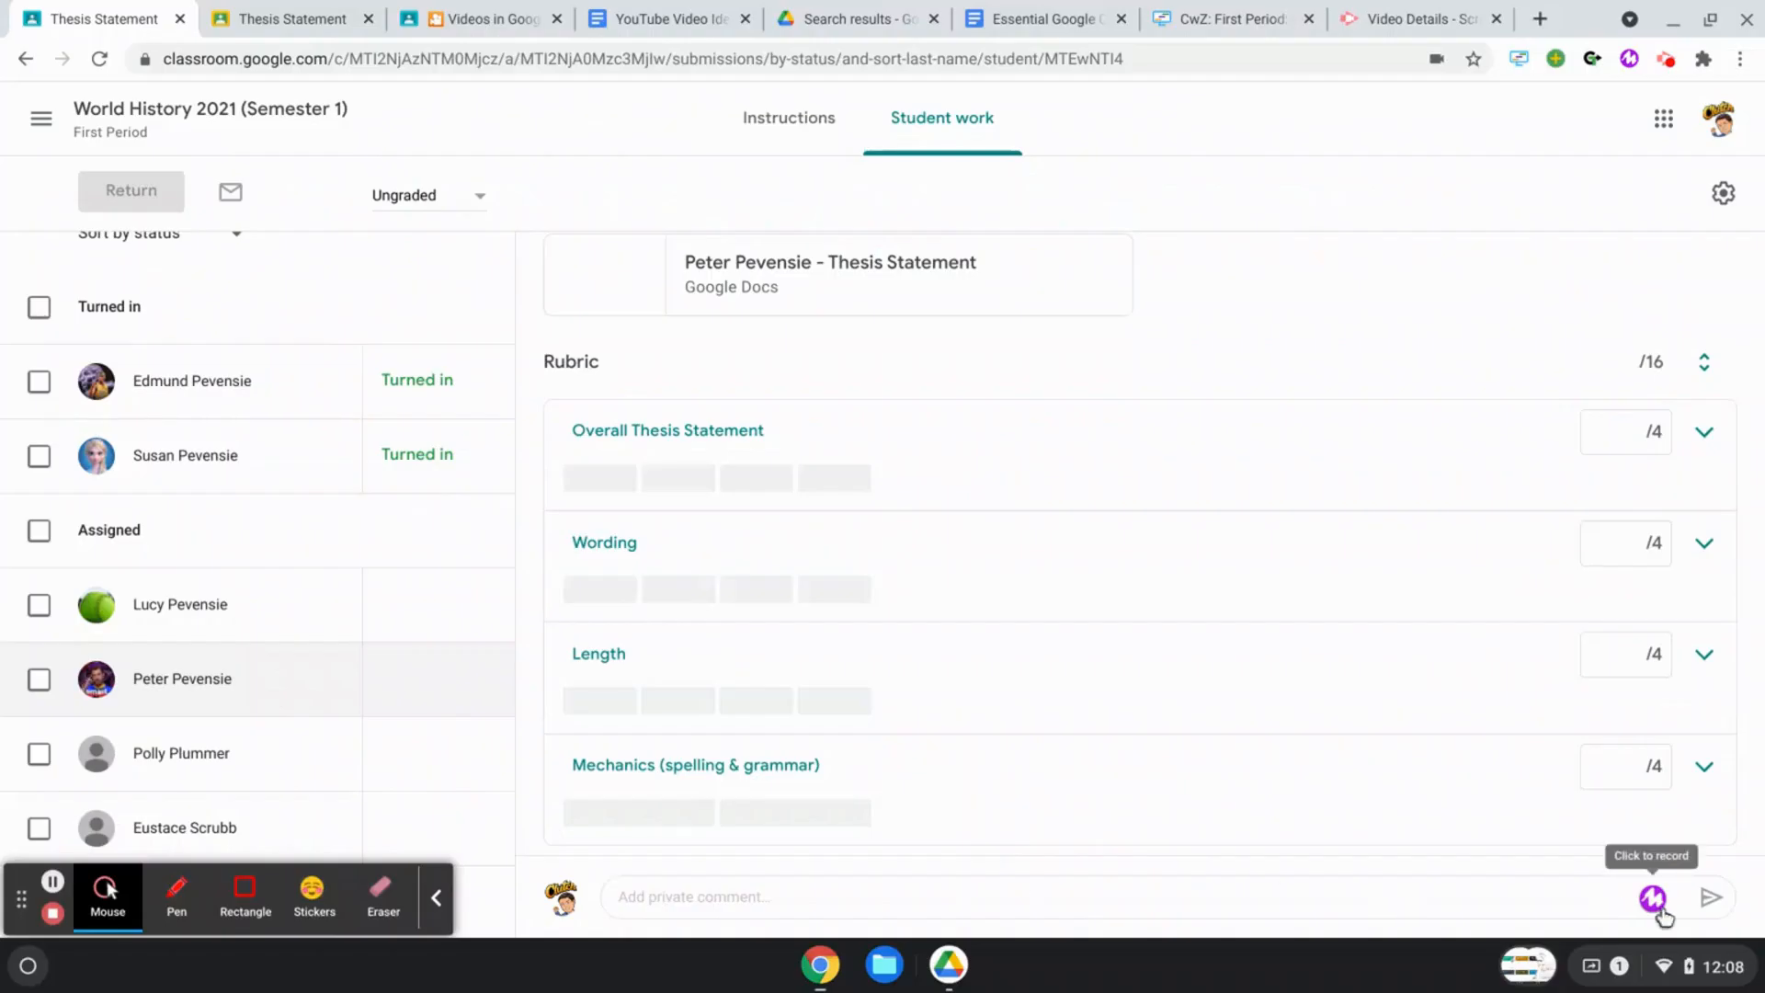
# Step: Record a Mote voice note and post it as a private comment on Peter Pevensie's Thesis Statement
pyautogui.click(1651, 897)
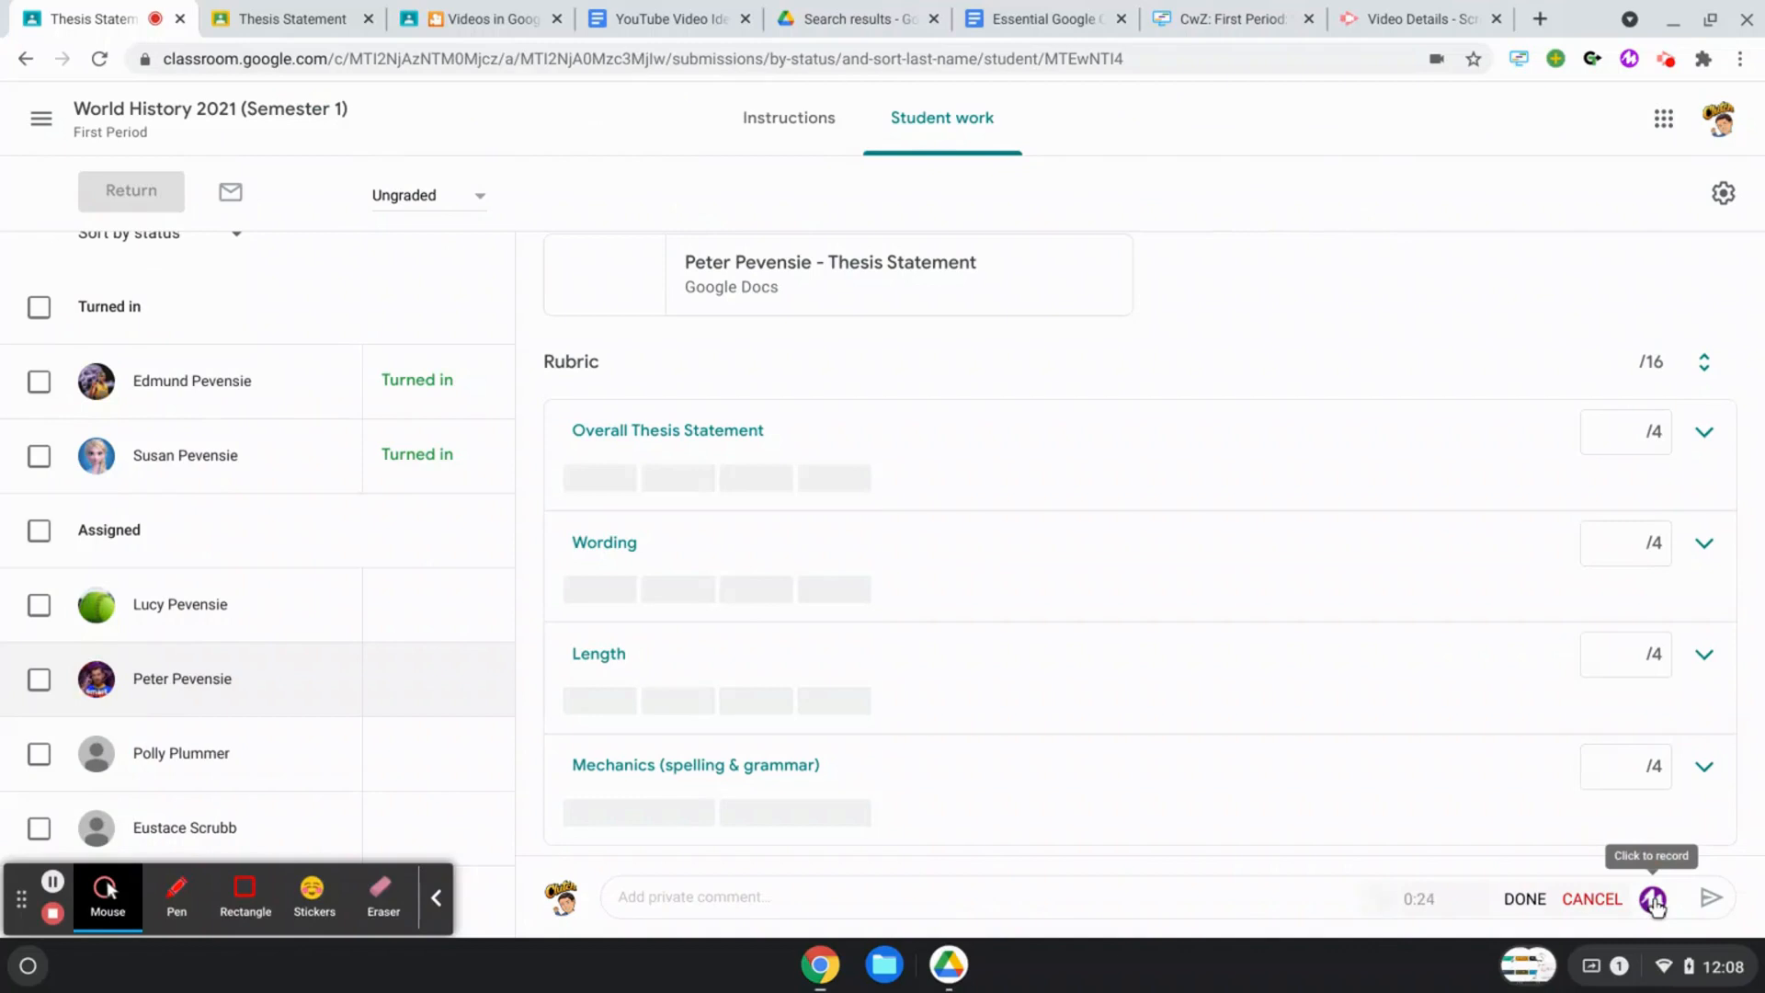
pyautogui.click(1655, 899)
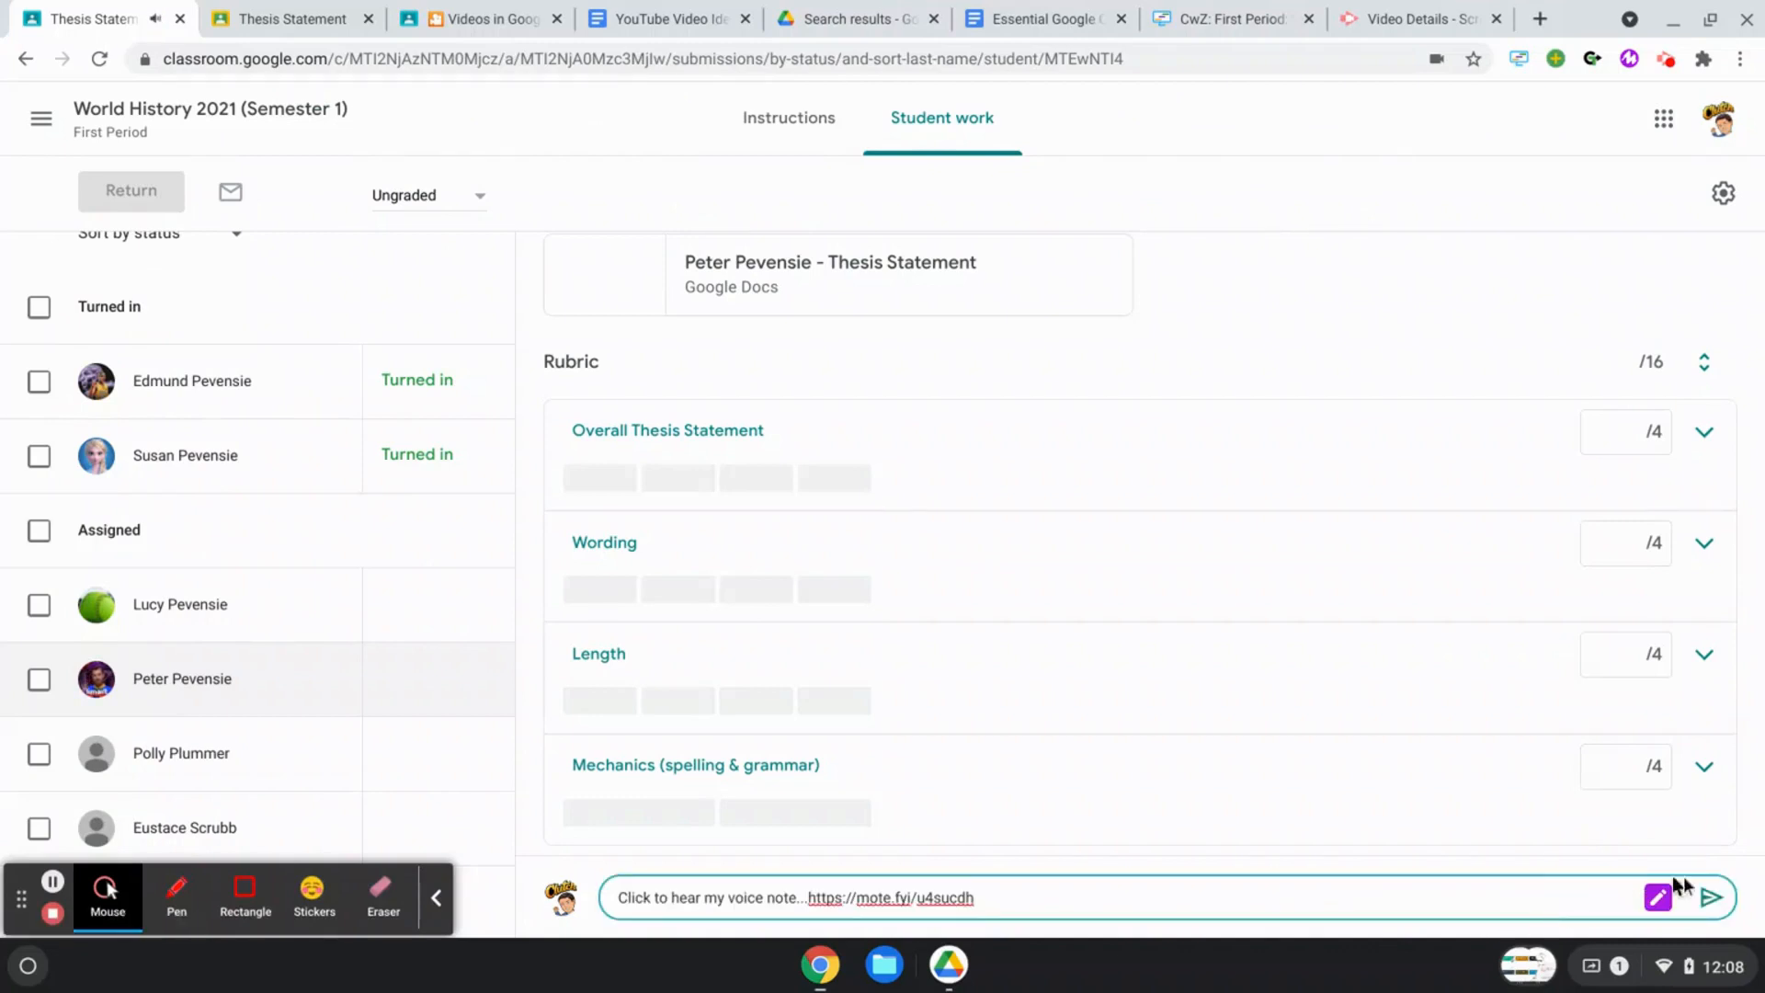
pyautogui.click(1711, 898)
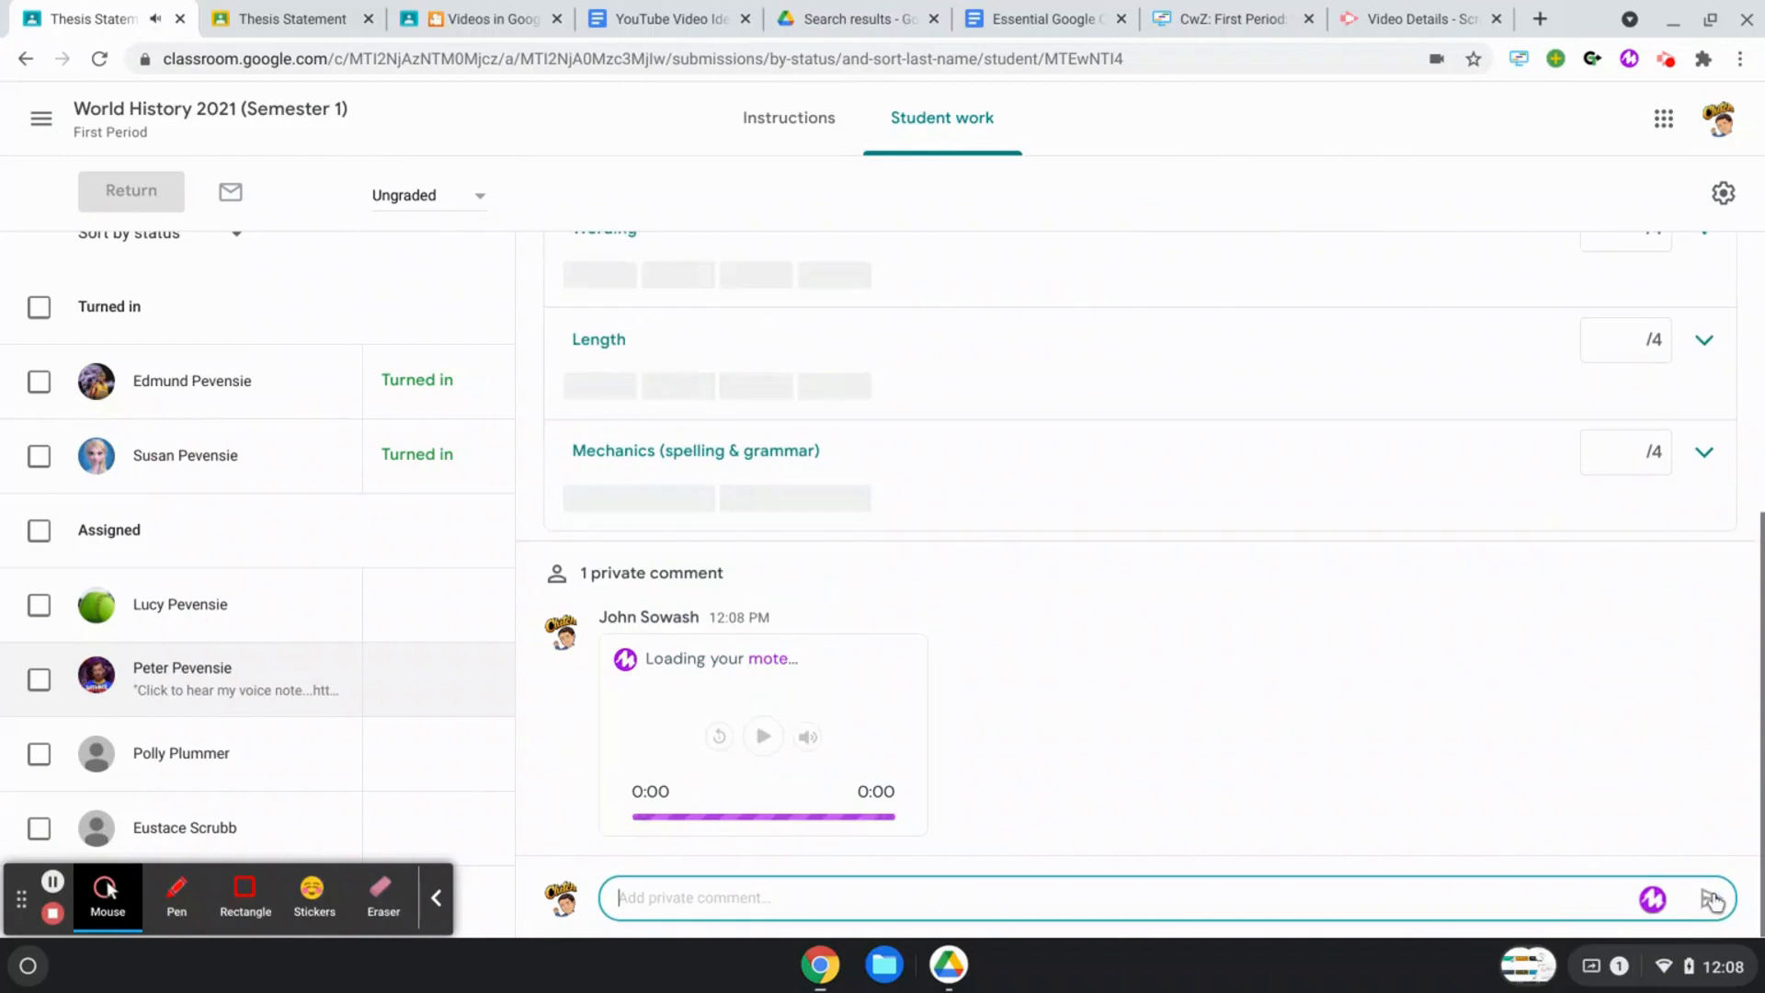